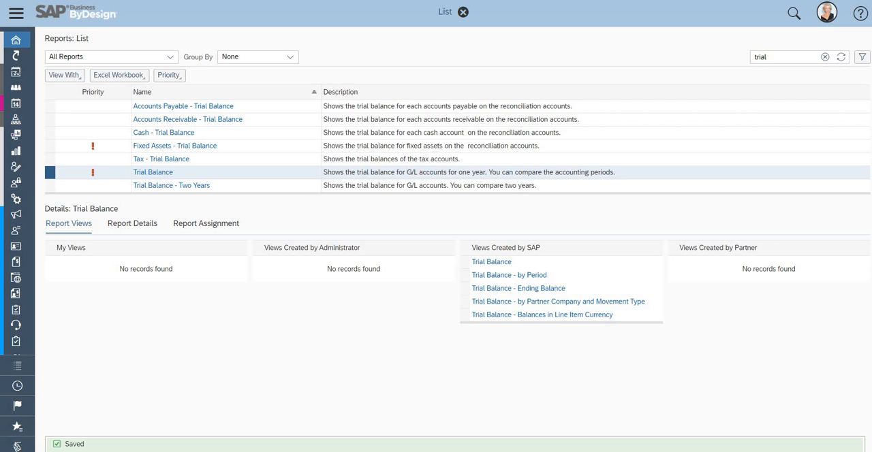
Step: Open the Trial Balance report from the reports filtered on 'trial'
click(152, 172)
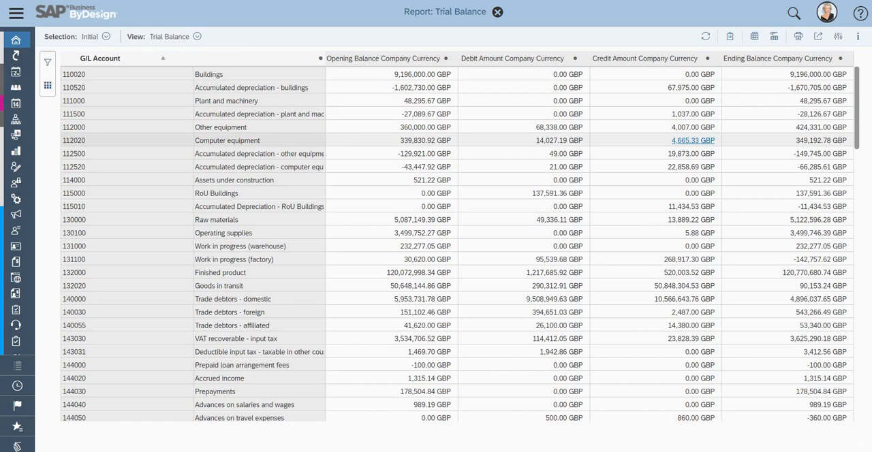
mouse_move(682, 153)
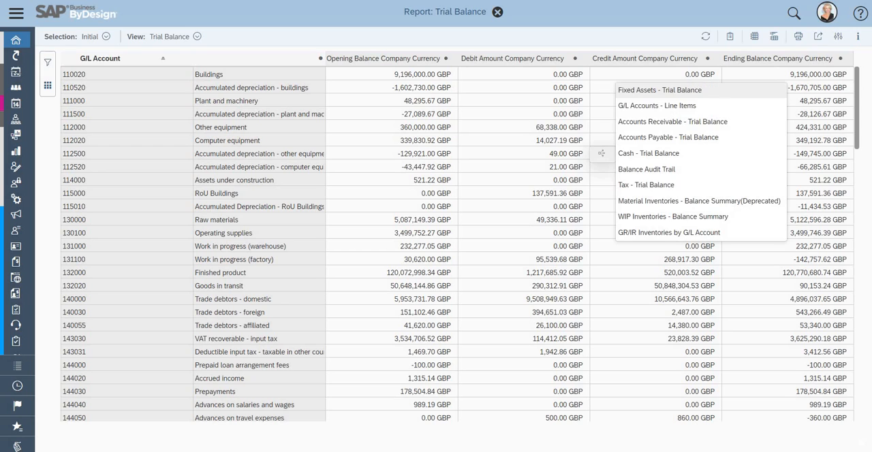
mouse_move(657, 105)
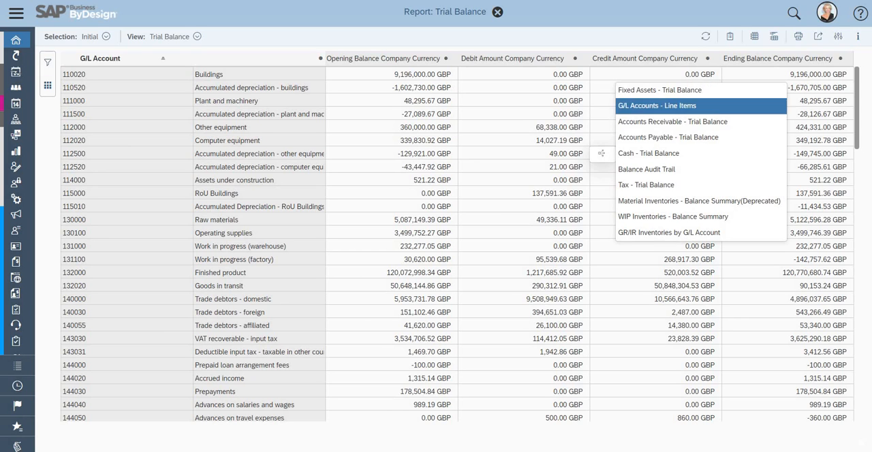
click(657, 105)
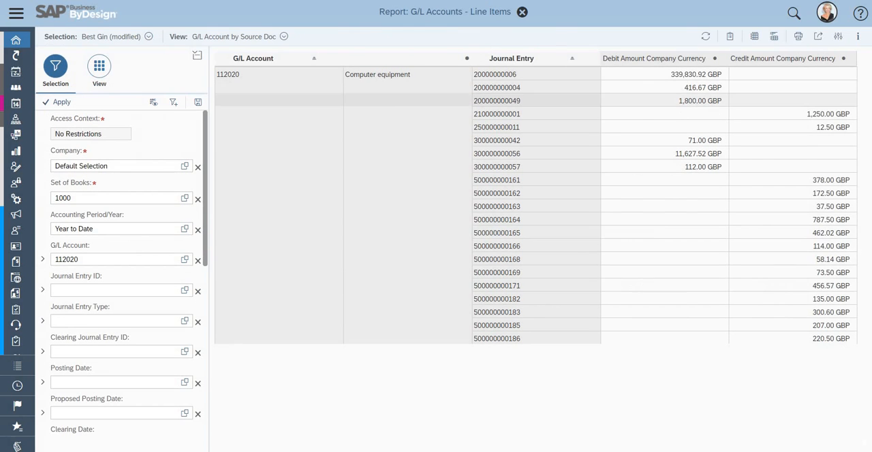
click(497, 88)
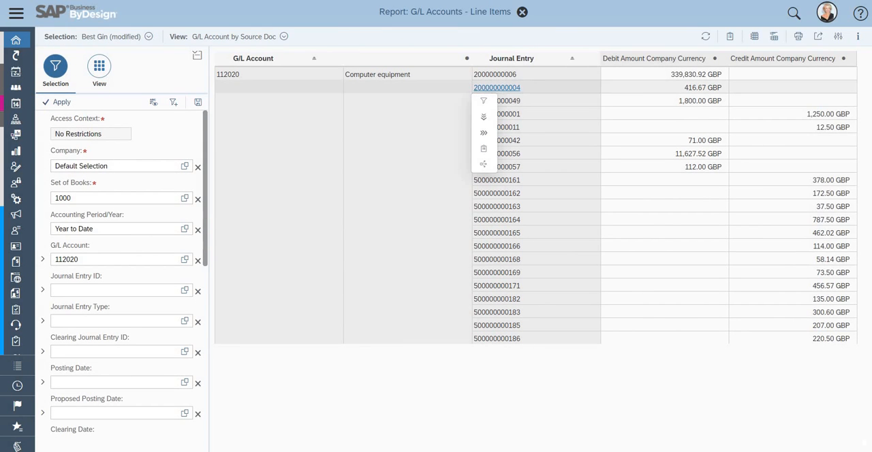
click(497, 88)
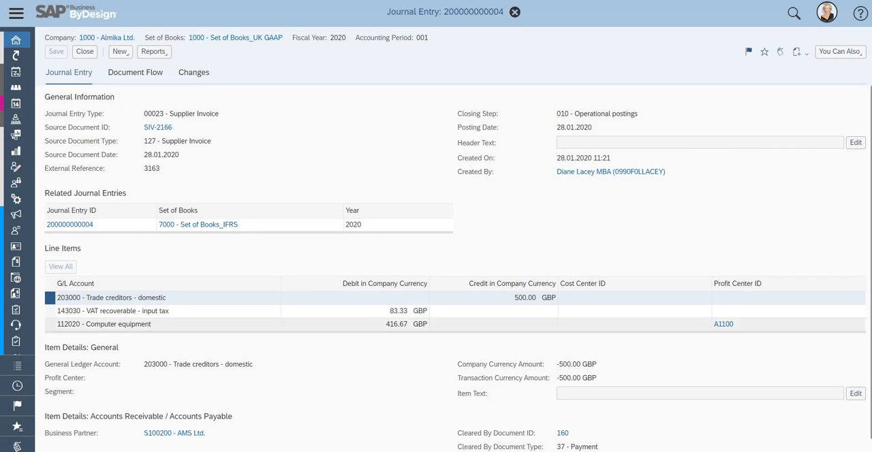
scroll(down, 3)
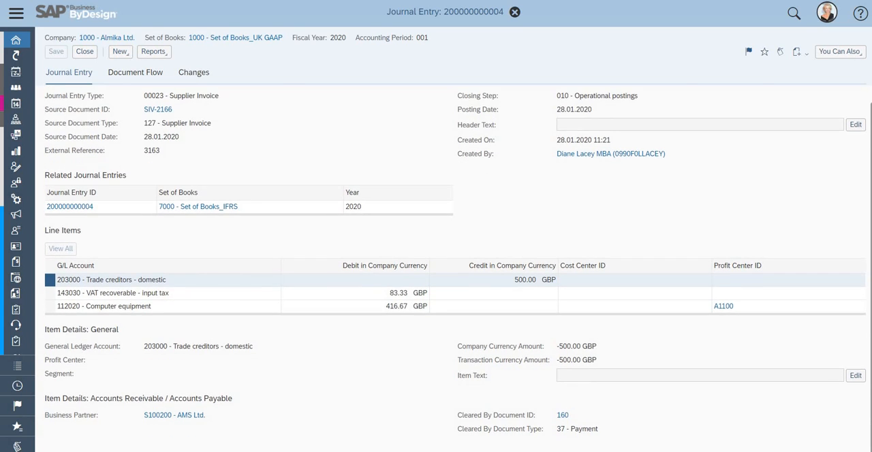